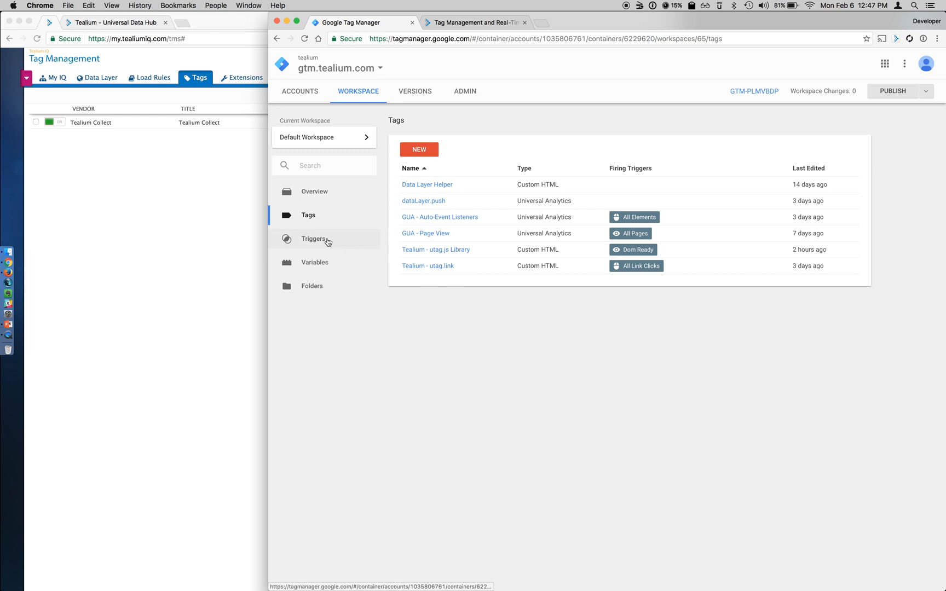
- Review the Dom Ready and All Link Clicks triggers without changes, returning to the triggers list
{"action": "left_click", "coordinate": [314, 238]}
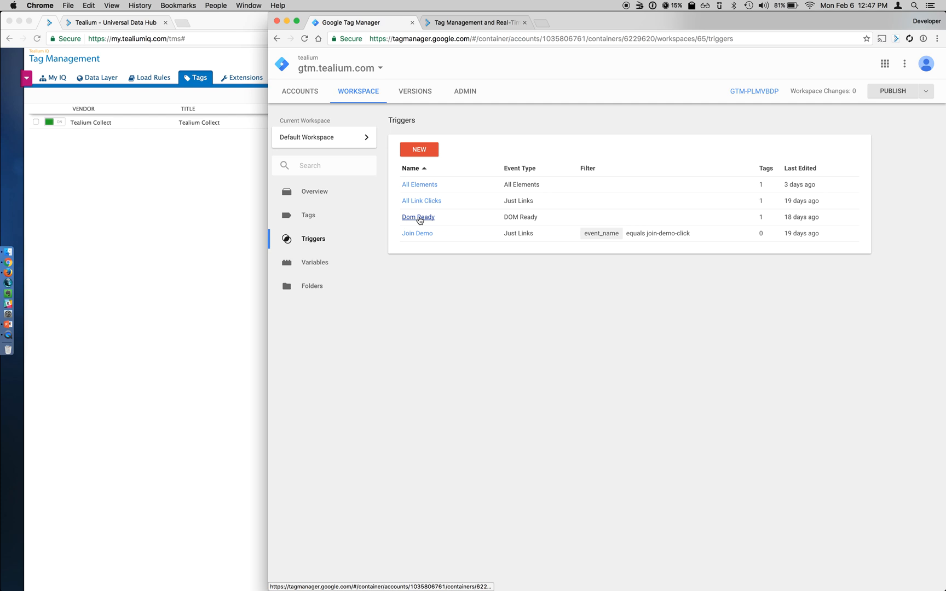
{"action": "left_click", "coordinate": [417, 217]}
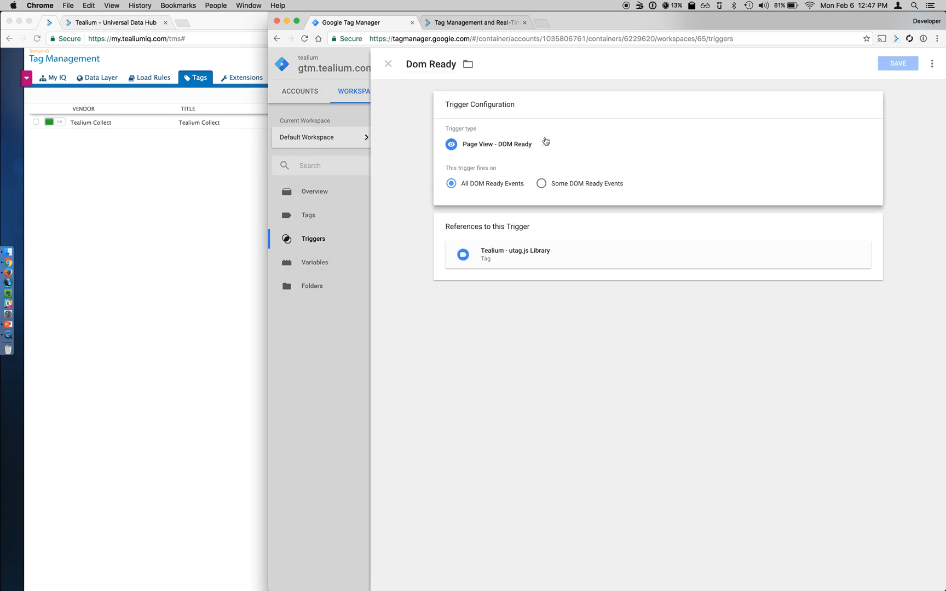
{"action": "mouse_move", "coordinate": [386, 55]}
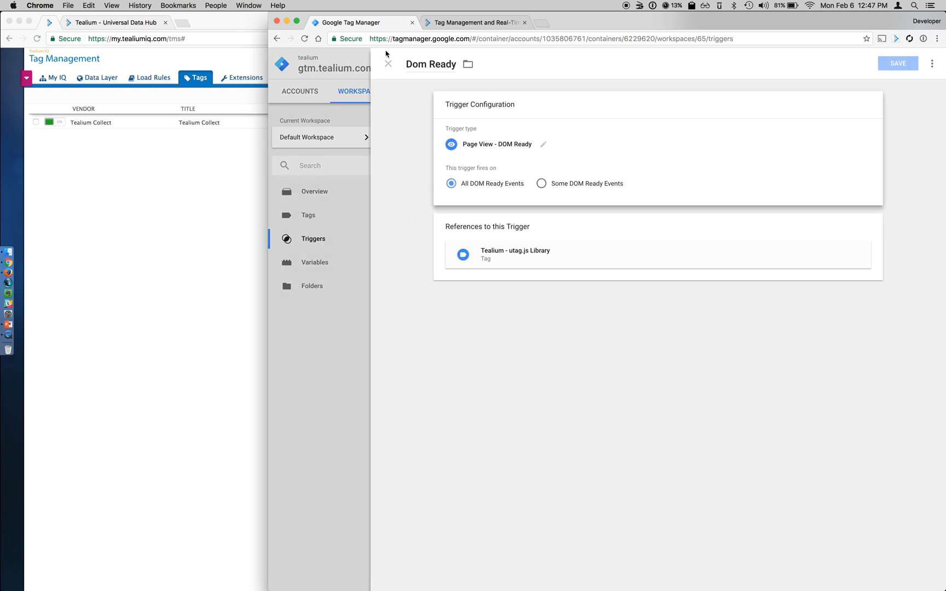
{"action": "left_click", "coordinate": [388, 64]}
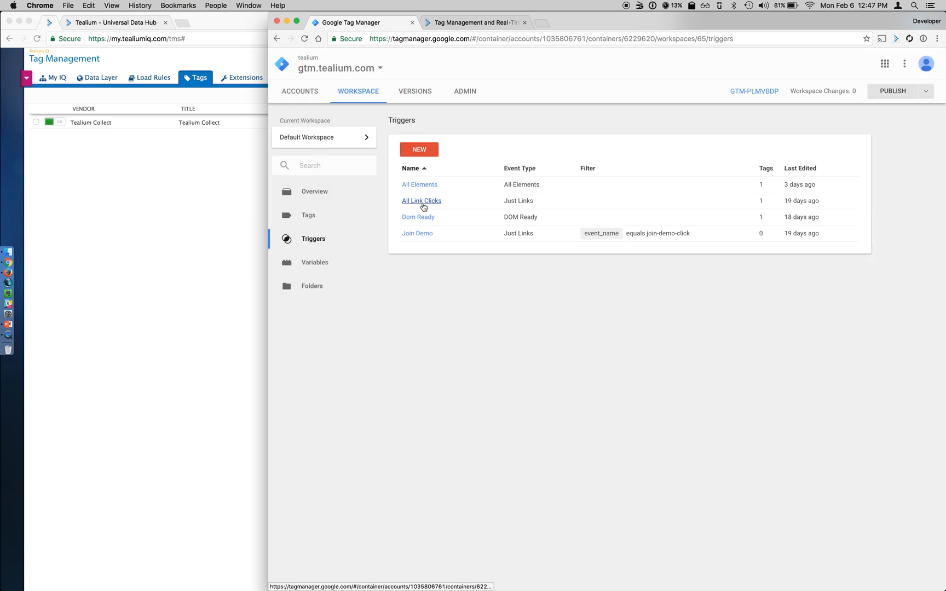
{"action": "left_click", "coordinate": [421, 200]}
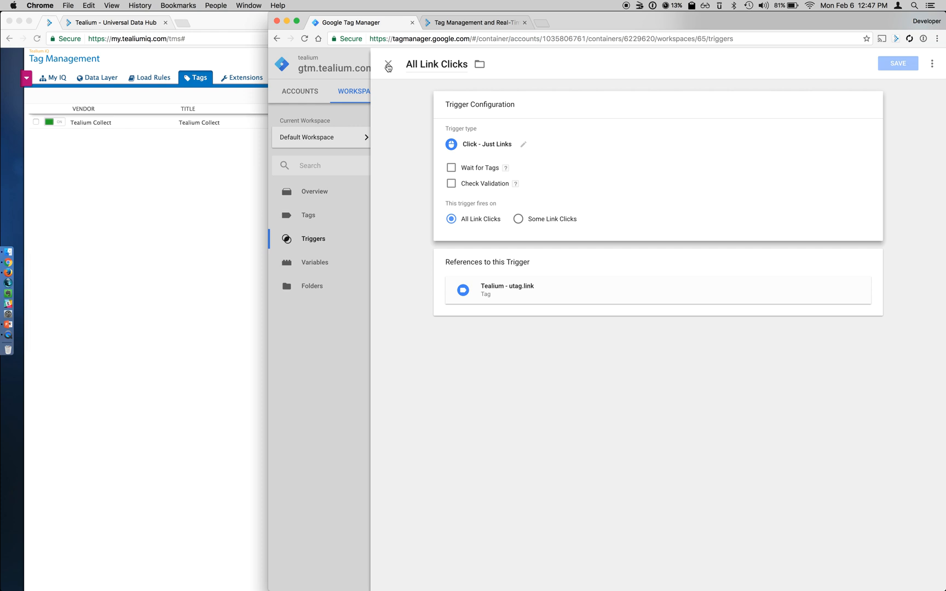
{"action": "left_click", "coordinate": [387, 65]}
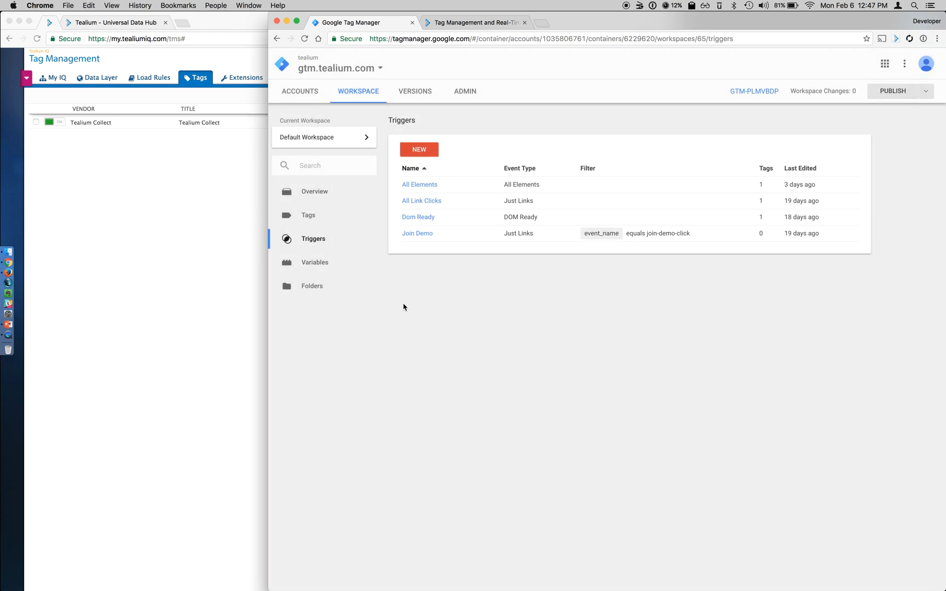
{"action": "mouse_move", "coordinate": [309, 216]}
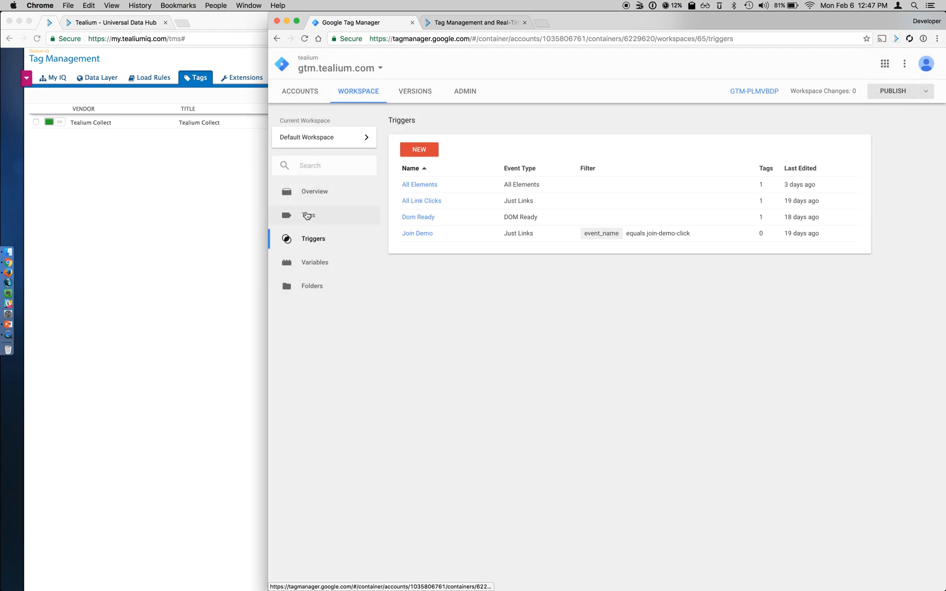
- Inspect the Tealium - utag.js Library tag's custom HTML code and its Dom Ready trigger
{"action": "left_click", "coordinate": [309, 215]}
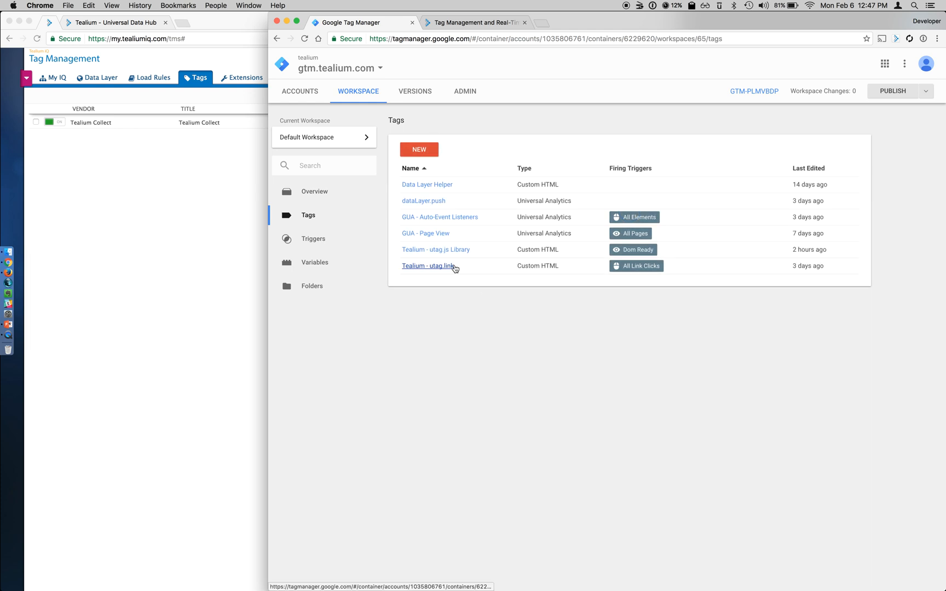
{"action": "left_click", "coordinate": [435, 249]}
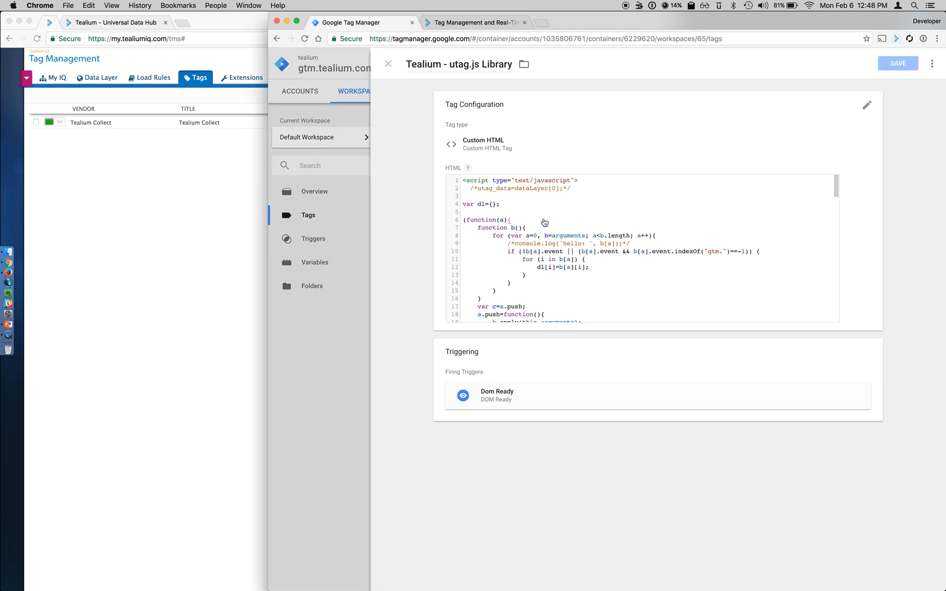
{"action": "scroll", "scroll_direction": "down", "scroll_amount": 3}
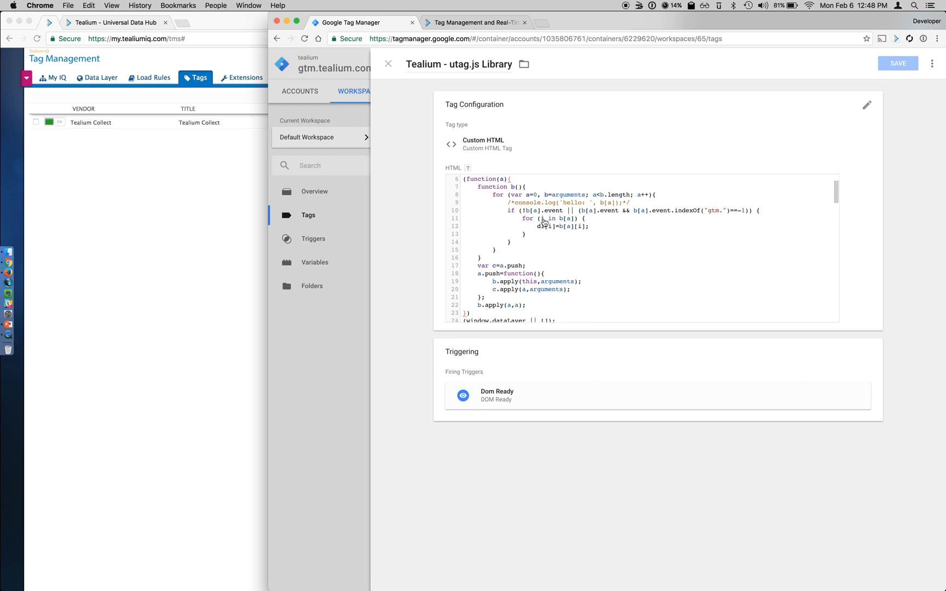
{"action": "scroll", "scroll_direction": "down", "scroll_amount": 3}
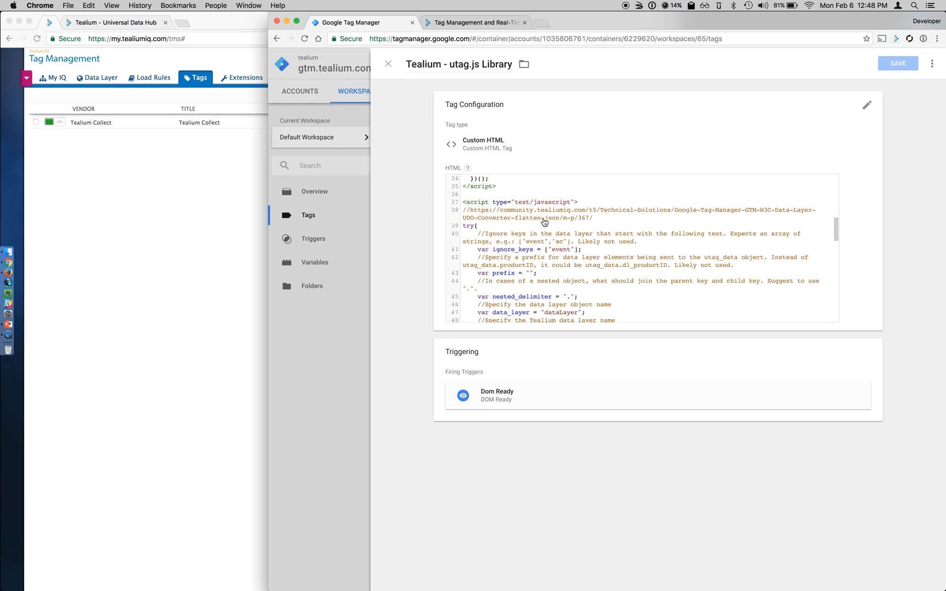
{"action": "scroll", "scroll_direction": "up", "scroll_amount": 3}
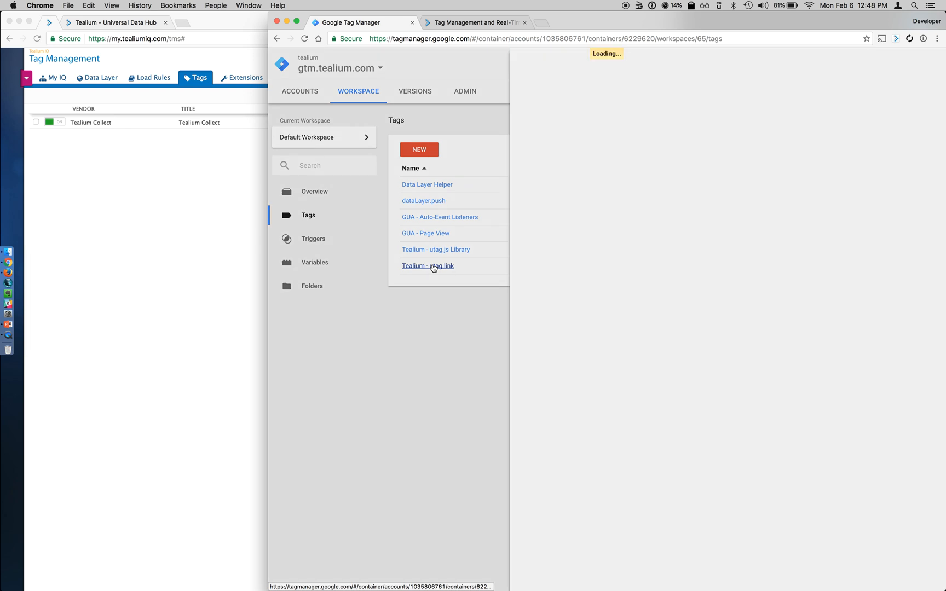
- Review the Tealium - utag.link tag's HTML and All Link Clicks trigger, then return to the tags list
{"action": "left_click", "coordinate": [428, 265]}
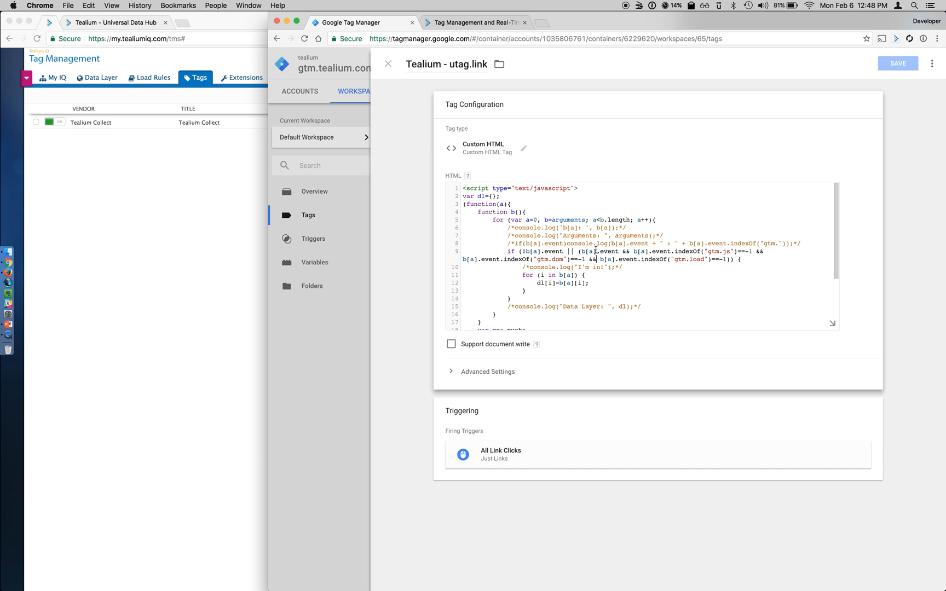
{"action": "mouse_move", "coordinate": [458, 97]}
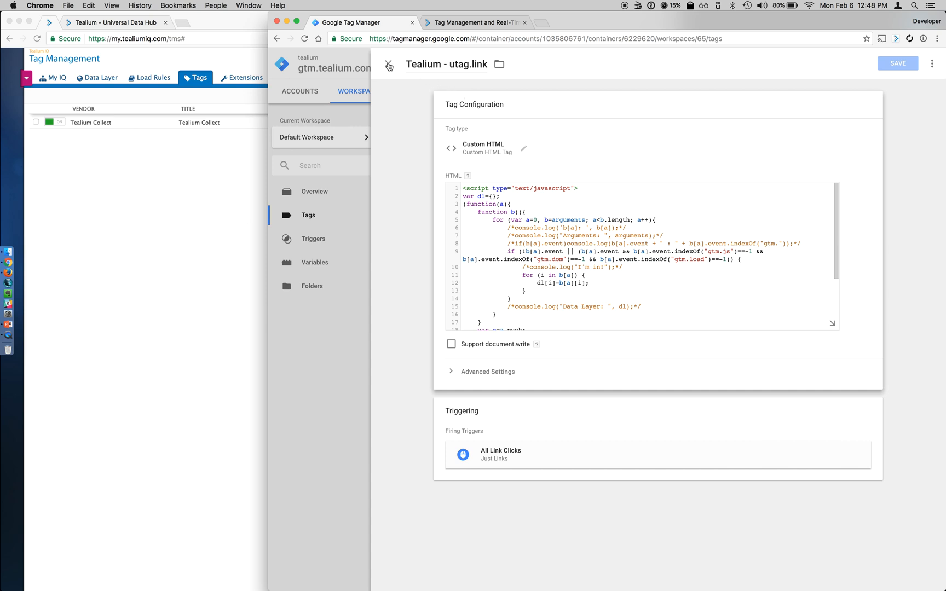
{"action": "left_click", "coordinate": [389, 65]}
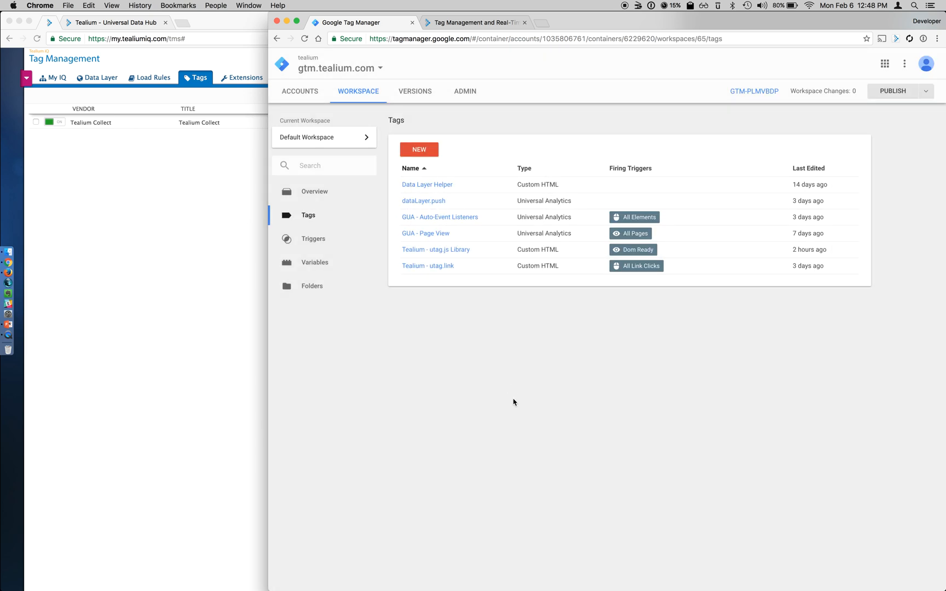
{"action": "mouse_move", "coordinate": [504, 364]}
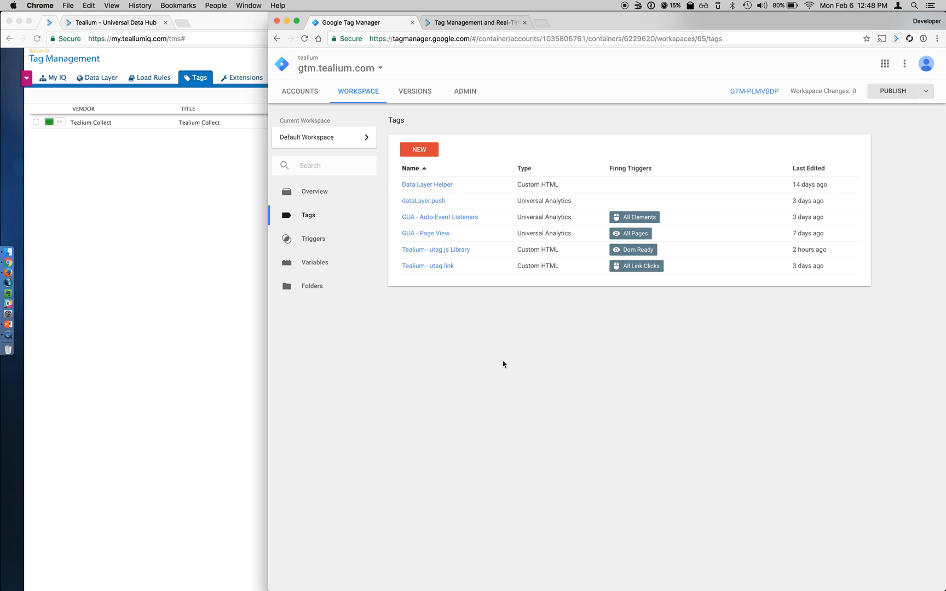
{"action": "mouse_move", "coordinate": [436, 249]}
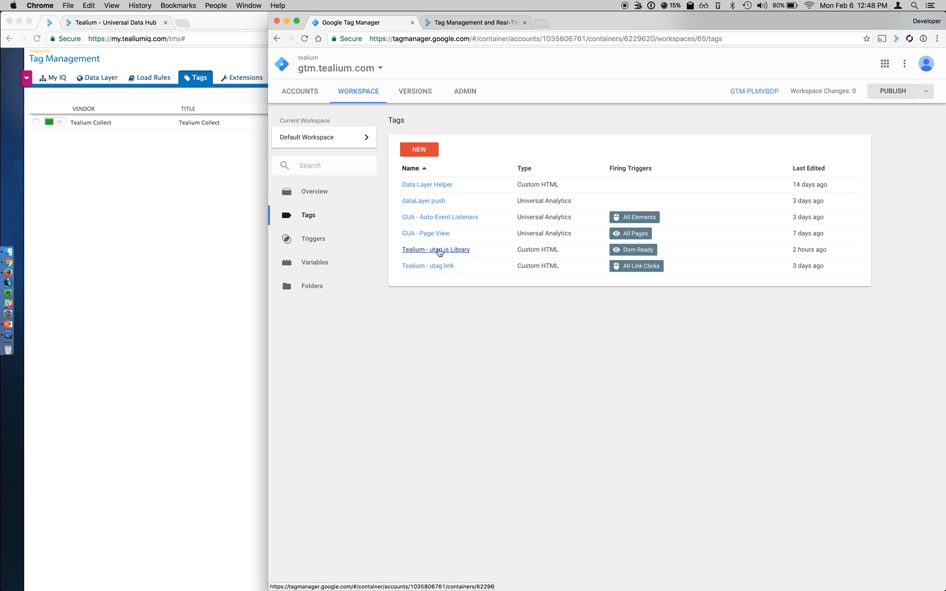
{"action": "mouse_move", "coordinate": [428, 265]}
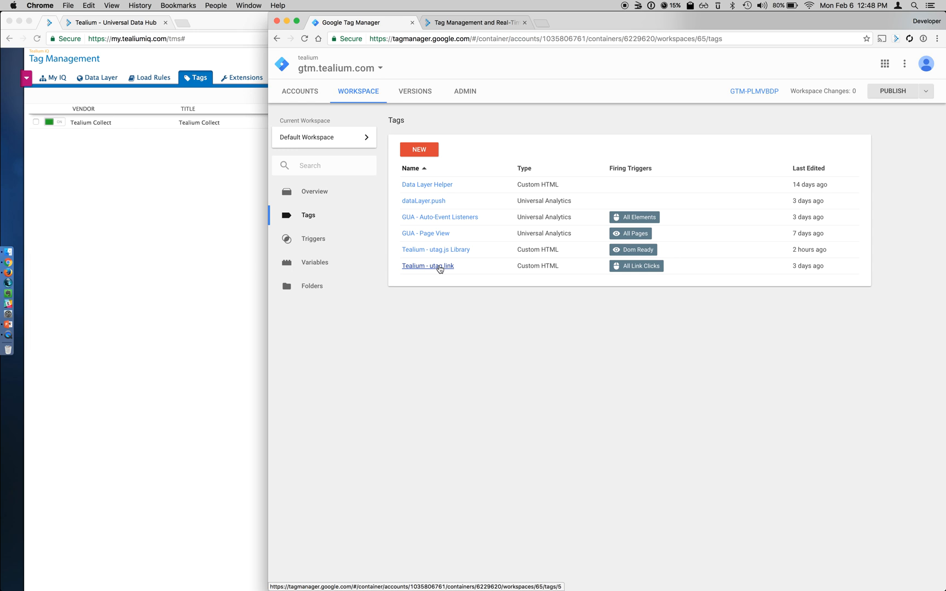
{"action": "mouse_move", "coordinate": [464, 345]}
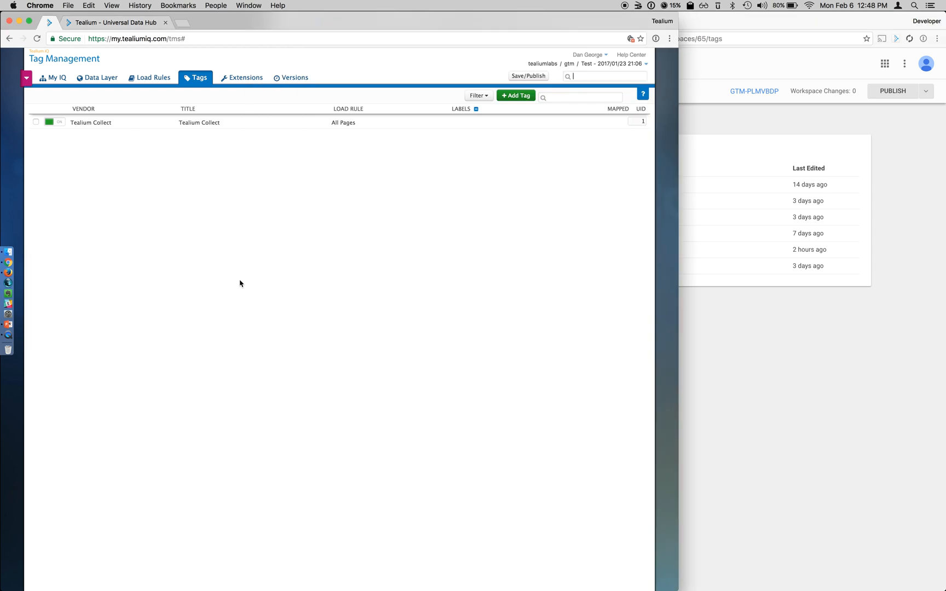
{"action": "mouse_move", "coordinate": [294, 126]}
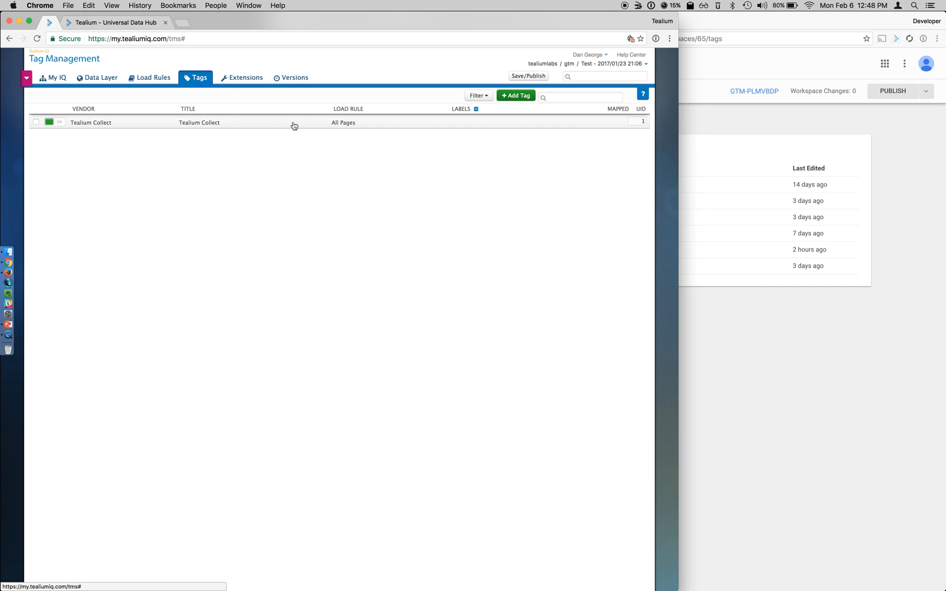
- Select the Tealium Collect tag row in the Tealium iQ tags list
{"action": "left_click", "coordinate": [199, 123]}
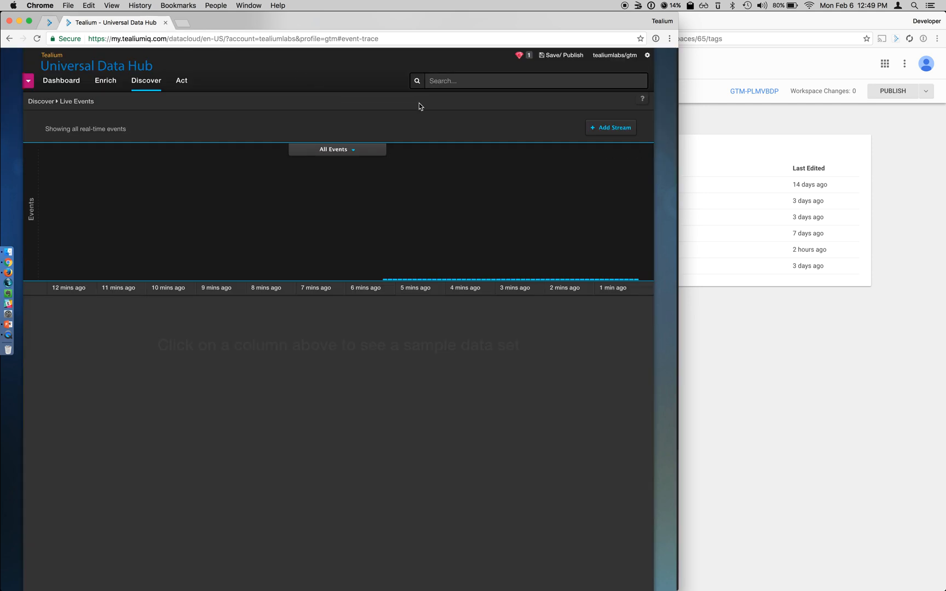
{"action": "mouse_move", "coordinate": [672, 300]}
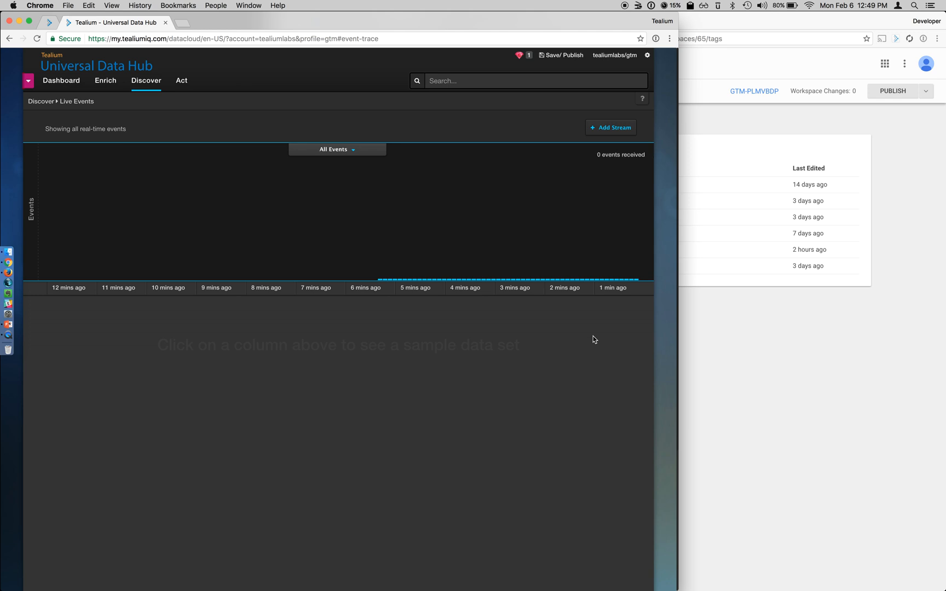
{"action": "mouse_move", "coordinate": [719, 316]}
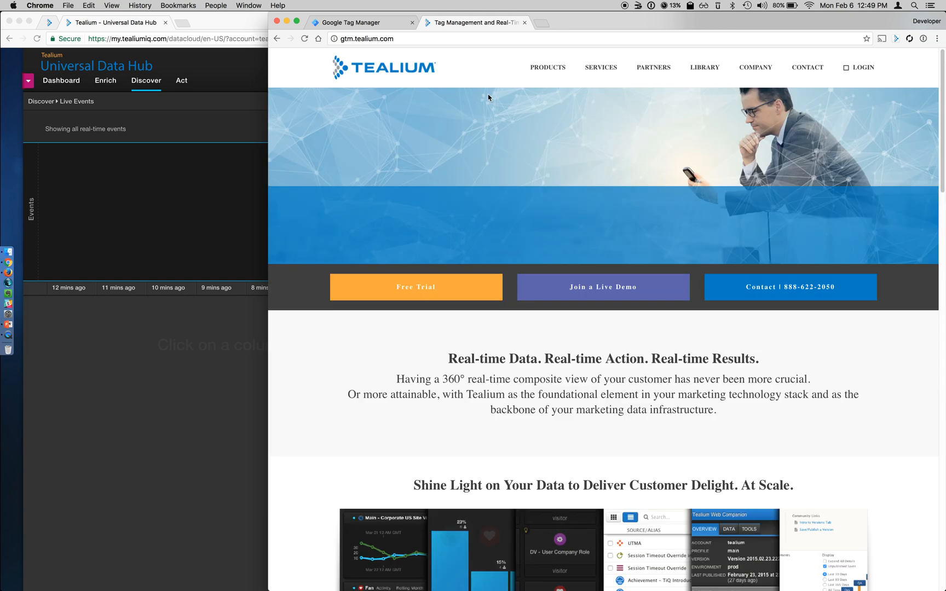
{"action": "mouse_move", "coordinate": [193, 416]}
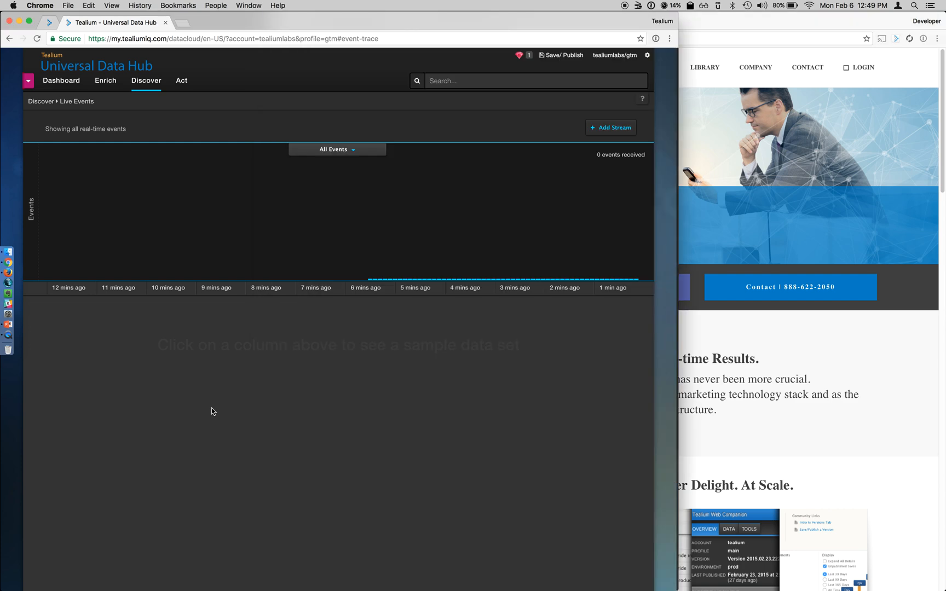
{"action": "mouse_move", "coordinate": [546, 378]}
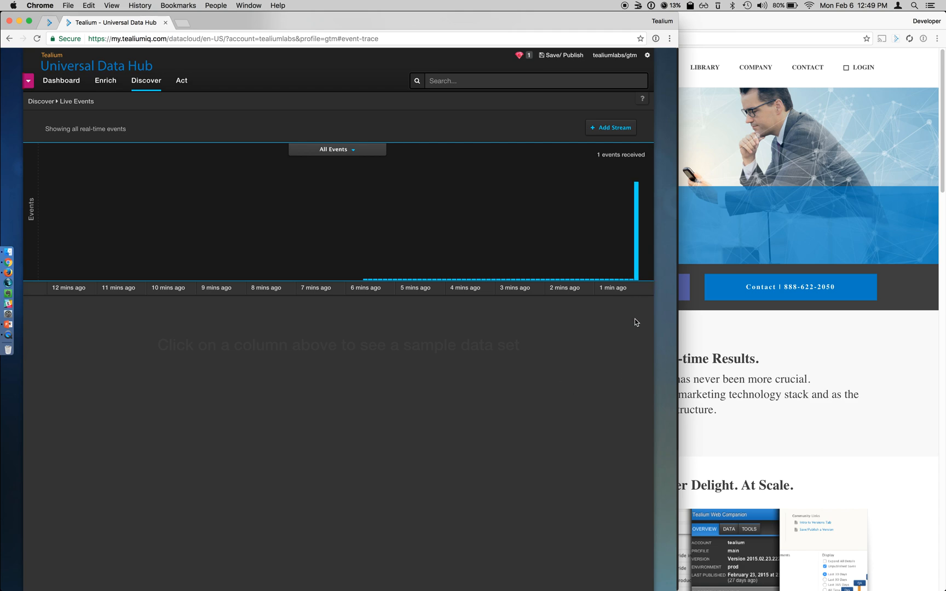
- Review the received event's visitor ID, source URL and data variables including pageType, down to the cookies section
{"action": "left_click", "coordinate": [635, 241]}
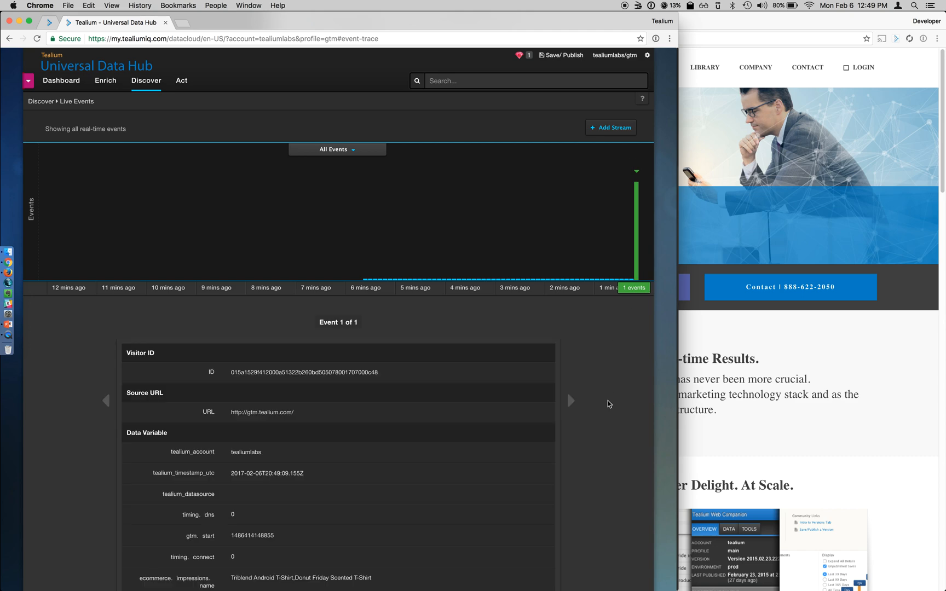
{"action": "scroll", "scroll_direction": "down", "scroll_amount": 3}
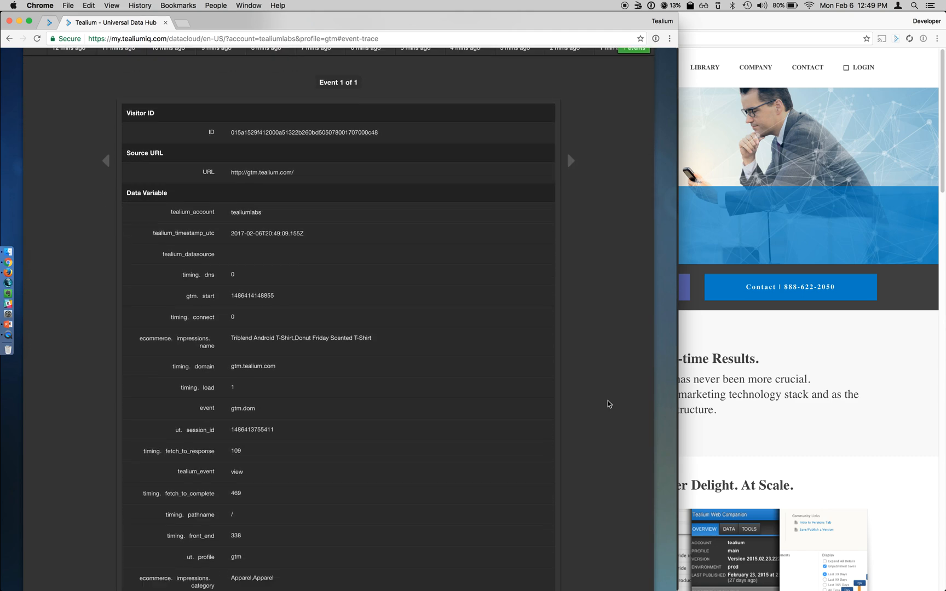
{"action": "scroll", "scroll_direction": "down", "scroll_amount": 3}
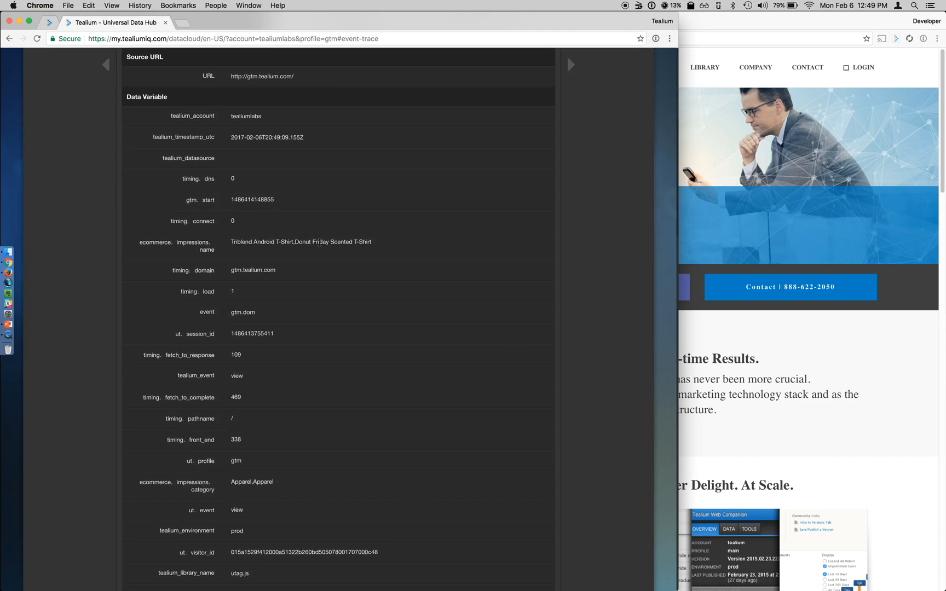
{"action": "scroll", "scroll_direction": "down", "scroll_amount": 3}
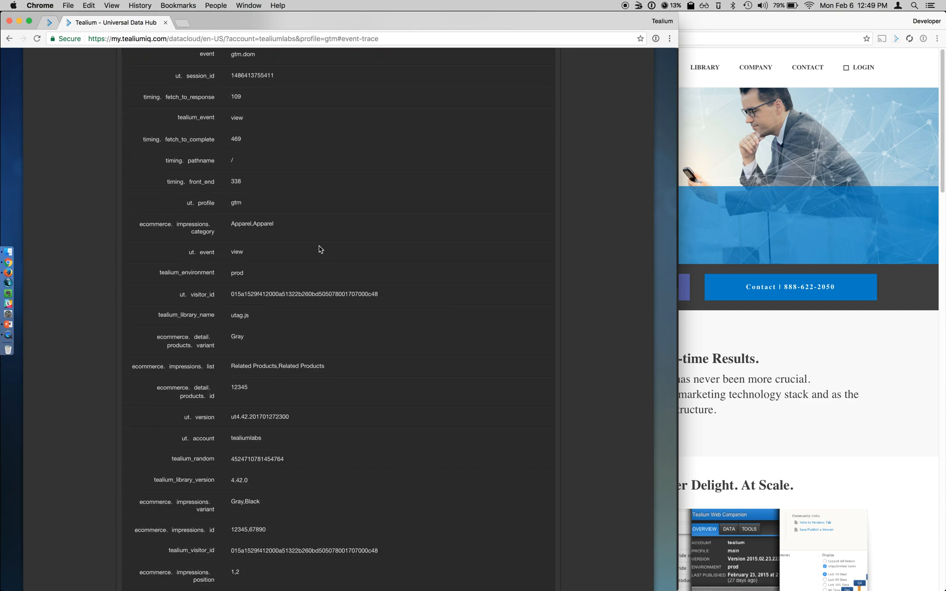
{"action": "scroll", "scroll_direction": "down", "scroll_amount": 3}
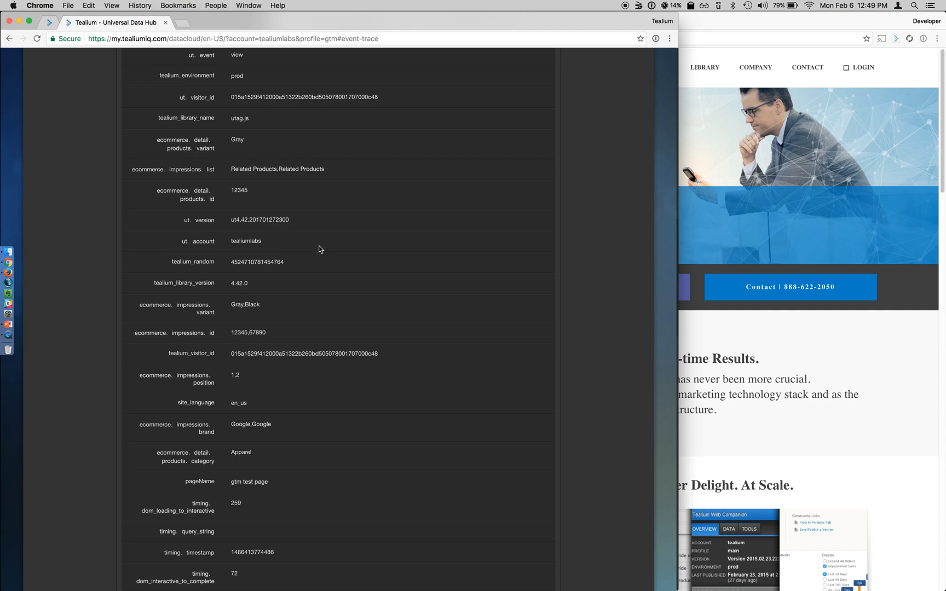
{"action": "scroll", "scroll_direction": "down", "scroll_amount": 3}
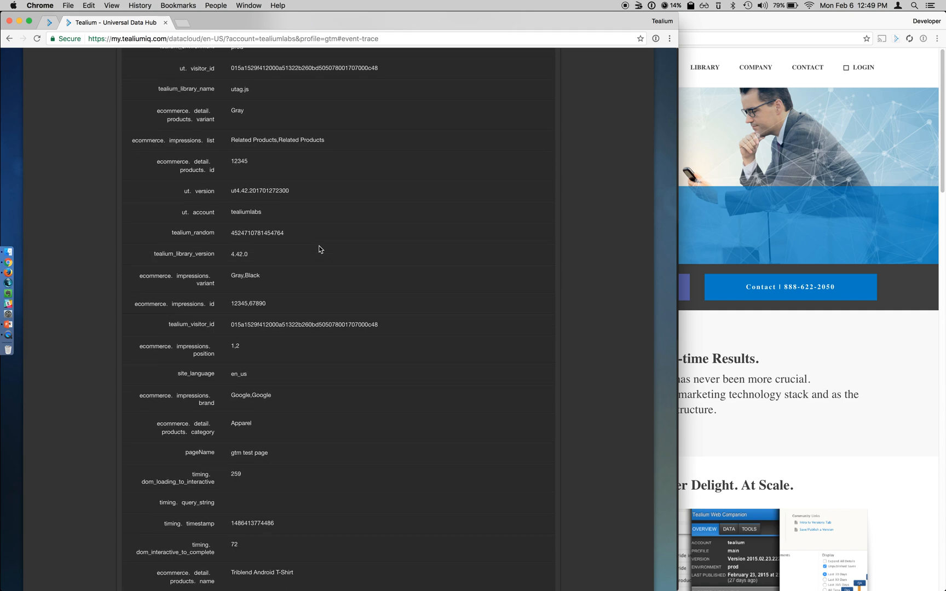
{"action": "scroll", "scroll_direction": "down", "scroll_amount": 3}
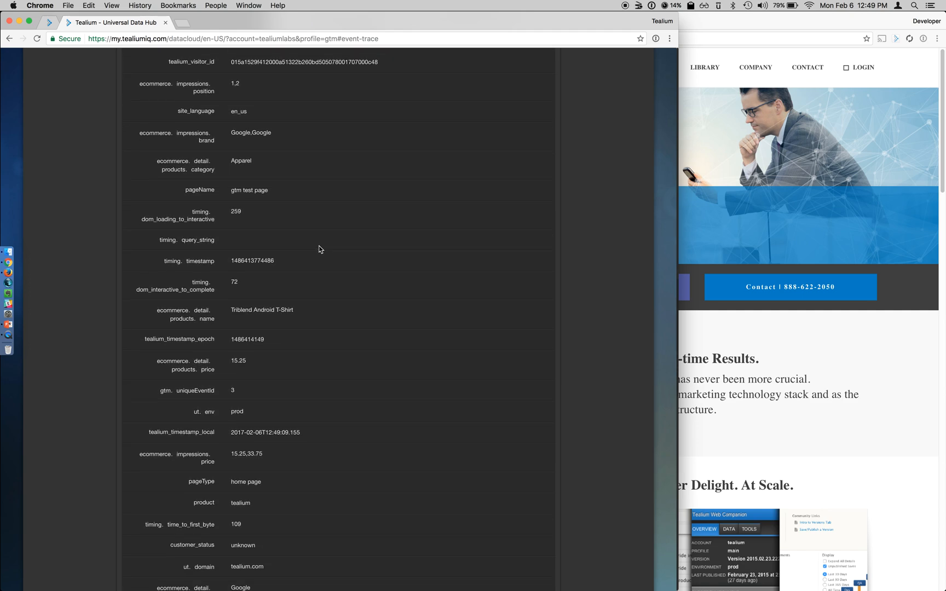
{"action": "scroll", "scroll_direction": "down", "scroll_amount": 3}
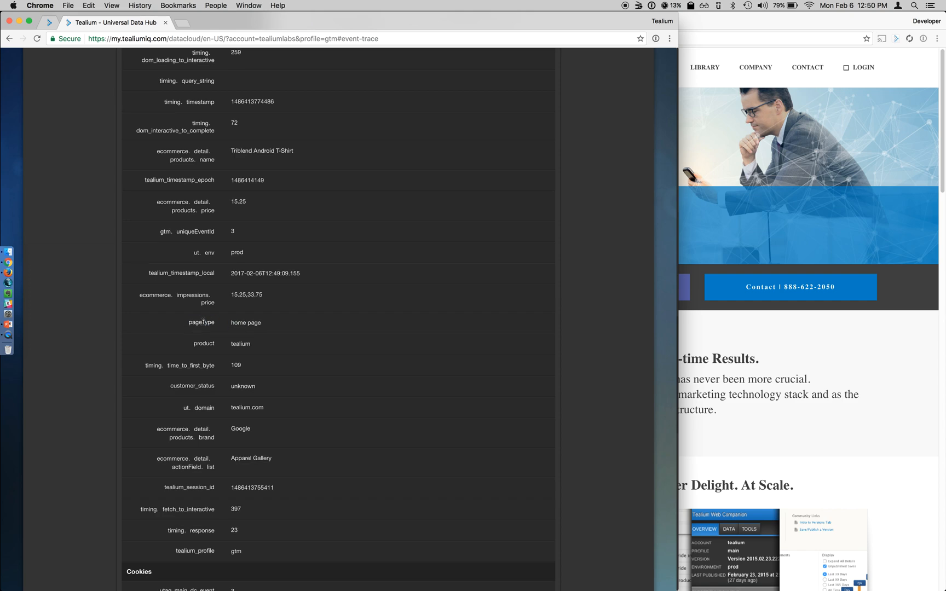
- Add an event-scoped Universal Variable attribute of type String named page_type
{"action": "left_click", "coordinate": [105, 80]}
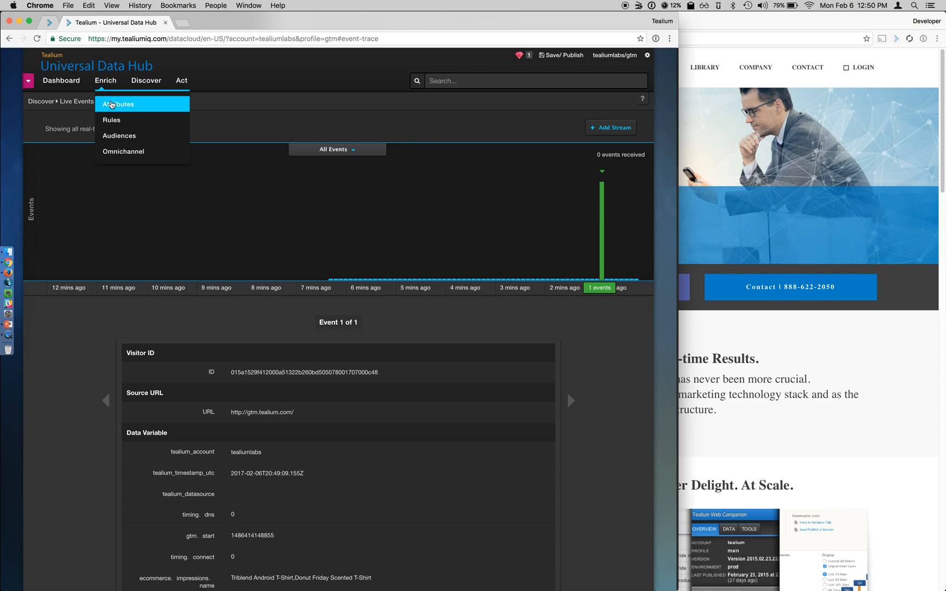
{"action": "left_click", "coordinate": [117, 104]}
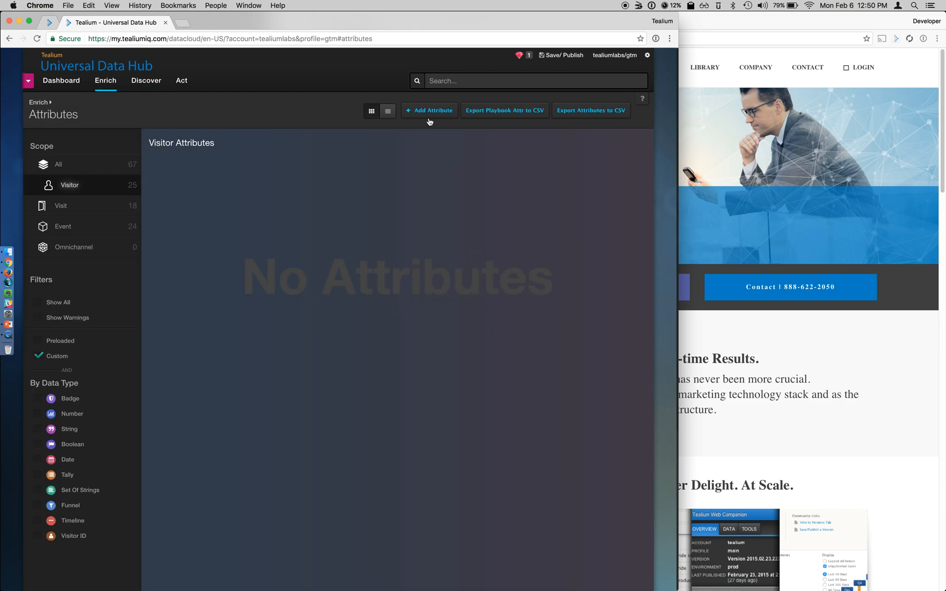
{"action": "left_click", "coordinate": [430, 110]}
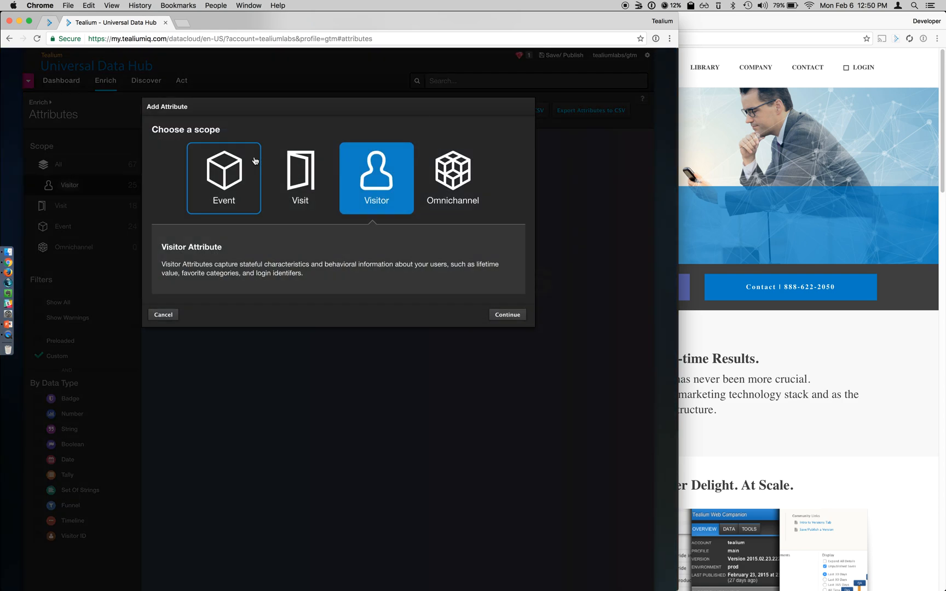
{"action": "left_click", "coordinate": [506, 314]}
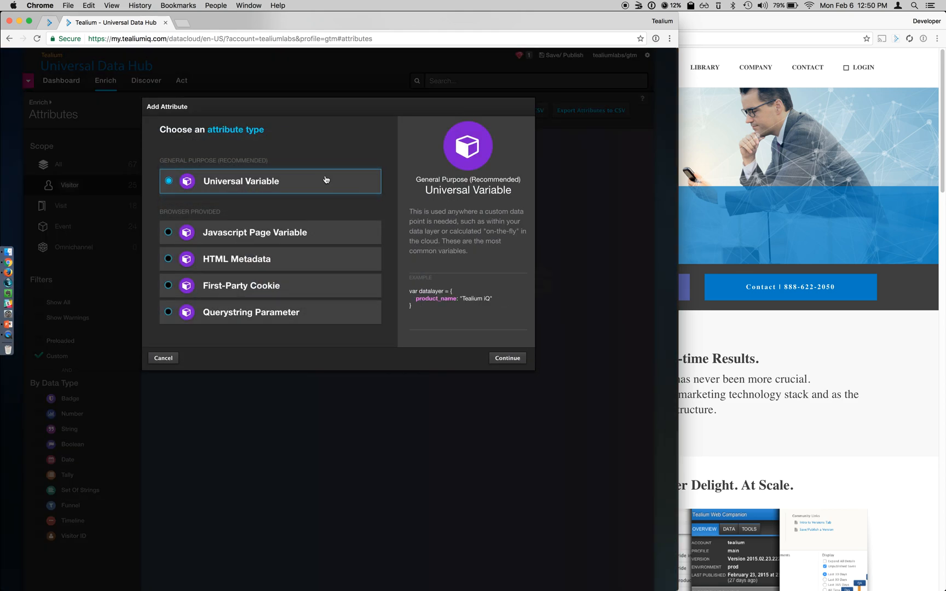
{"action": "left_click", "coordinate": [507, 358]}
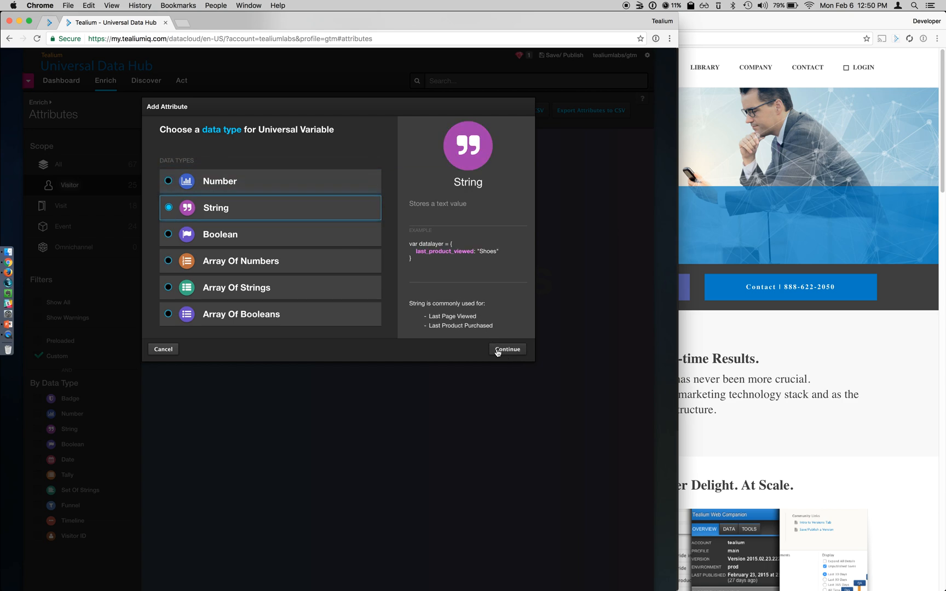
{"action": "left_click", "coordinate": [507, 350]}
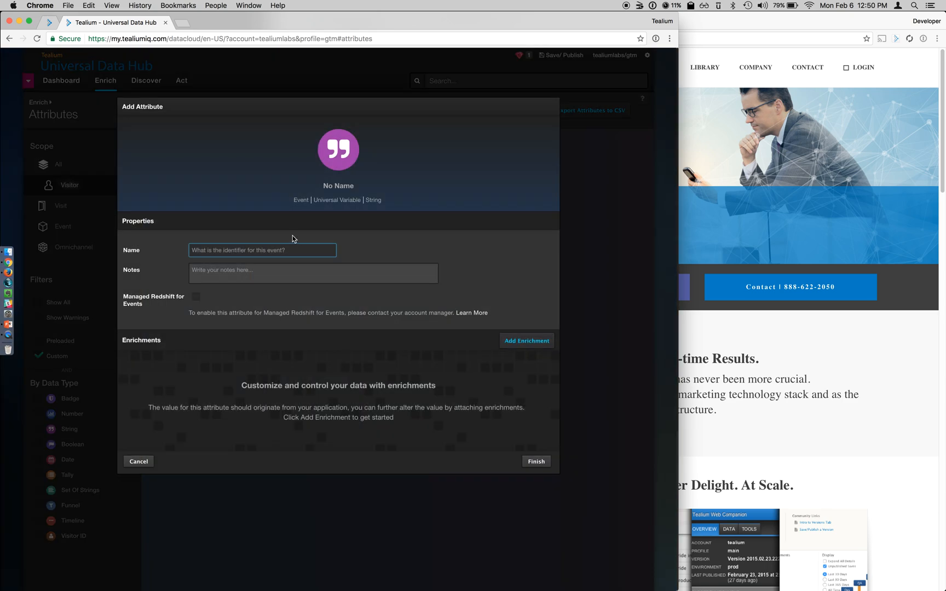
{"action": "type", "text": "page_typ"}
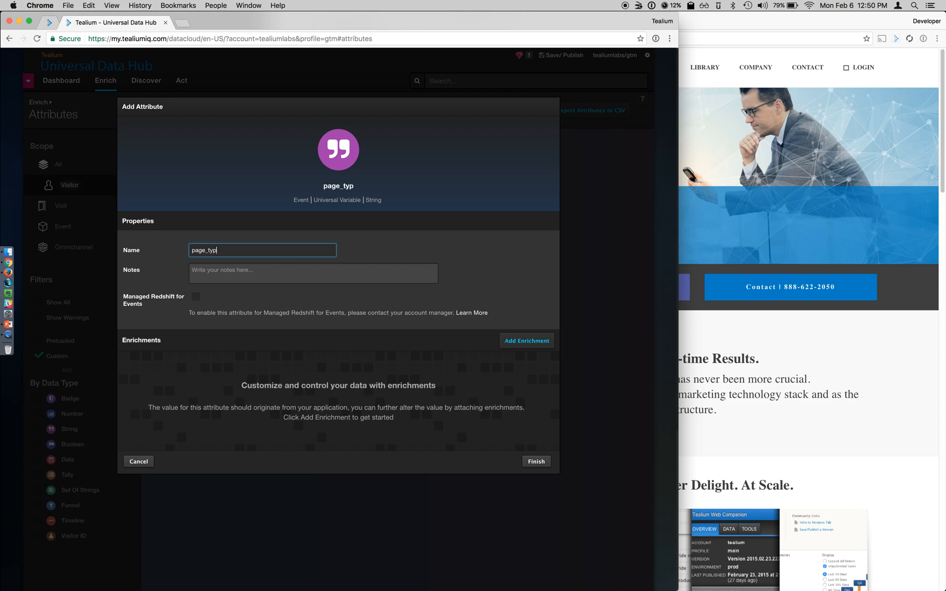
{"action": "type", "text": "e"}
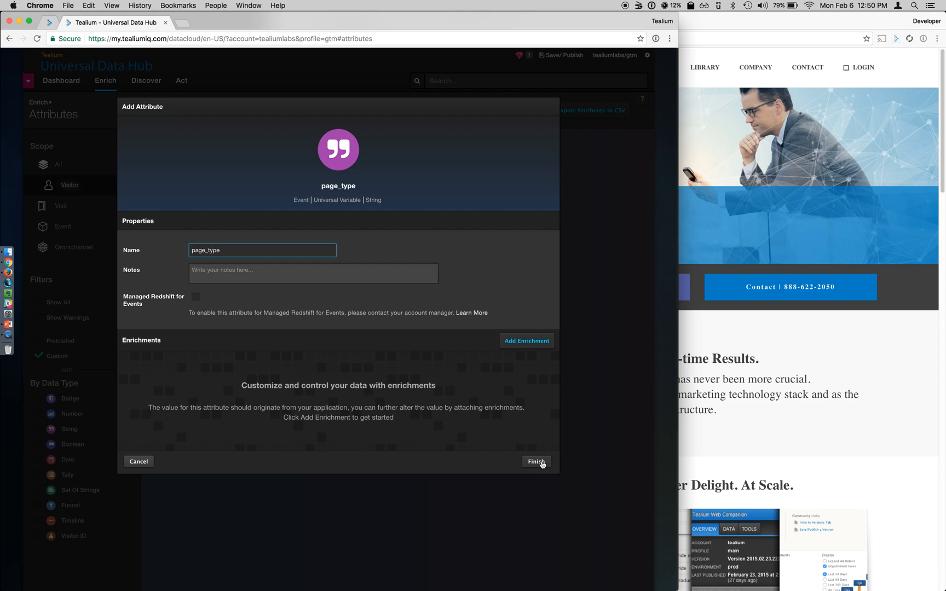
{"action": "left_click", "coordinate": [534, 462]}
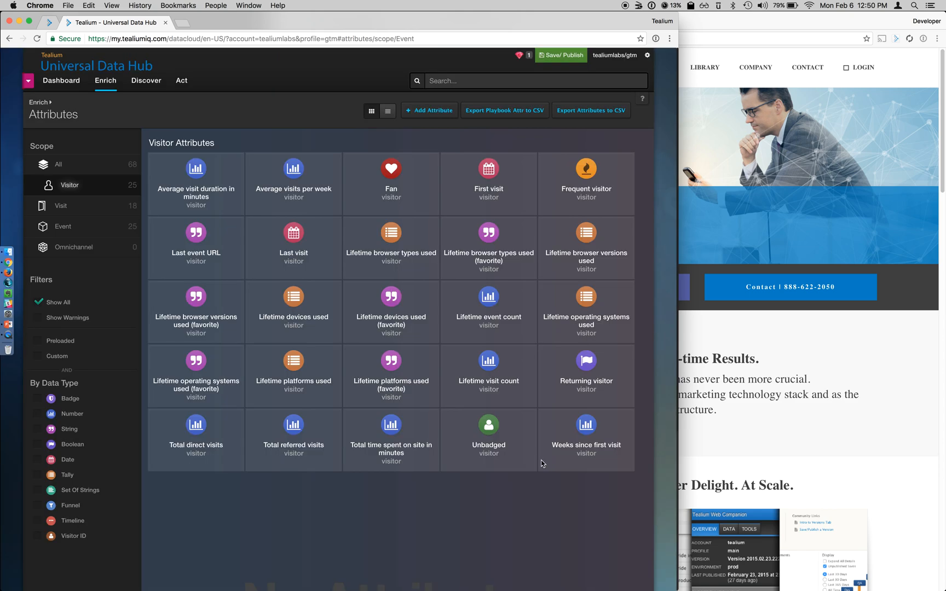
- Edit the page_type event attribute and tick Managed Redshift for Events, not yet saved
{"action": "left_click", "coordinate": [62, 226]}
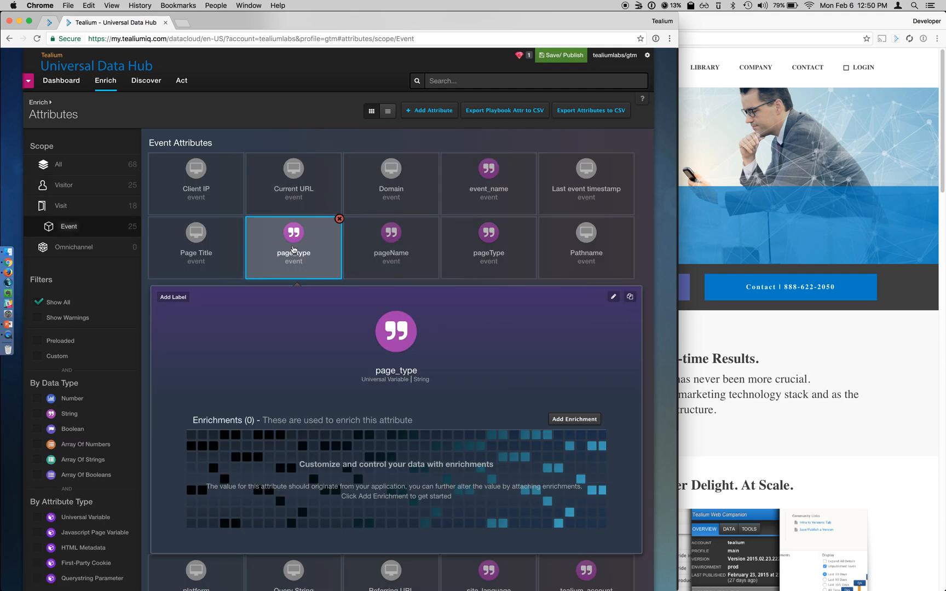
{"action": "mouse_move", "coordinate": [335, 267]}
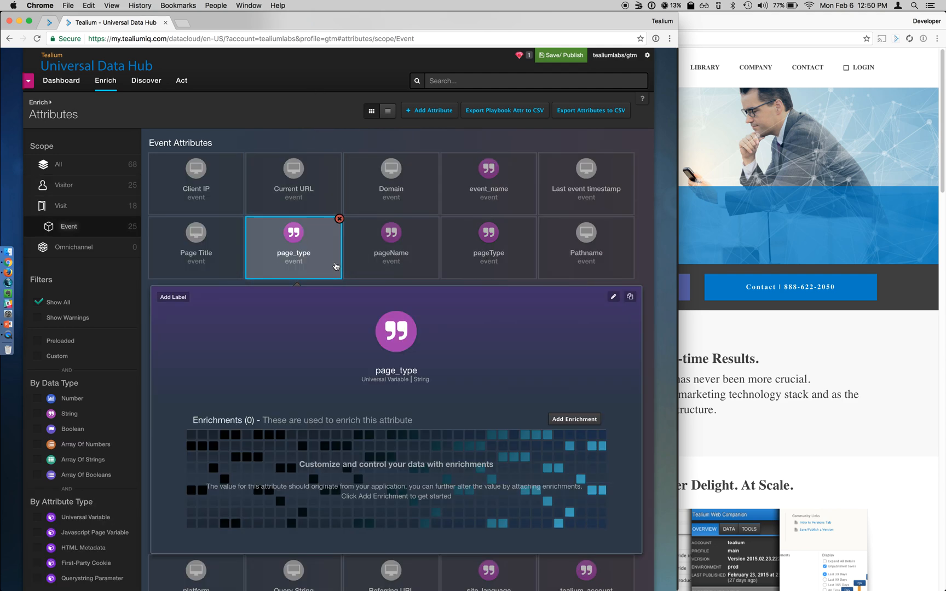
{"action": "left_click", "coordinate": [611, 297]}
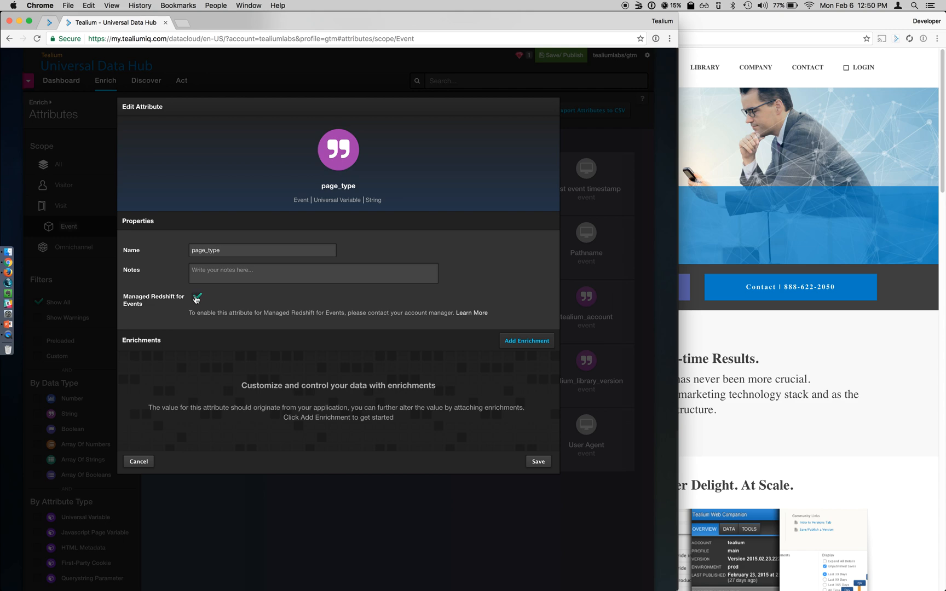
{"action": "left_click", "coordinate": [197, 297]}
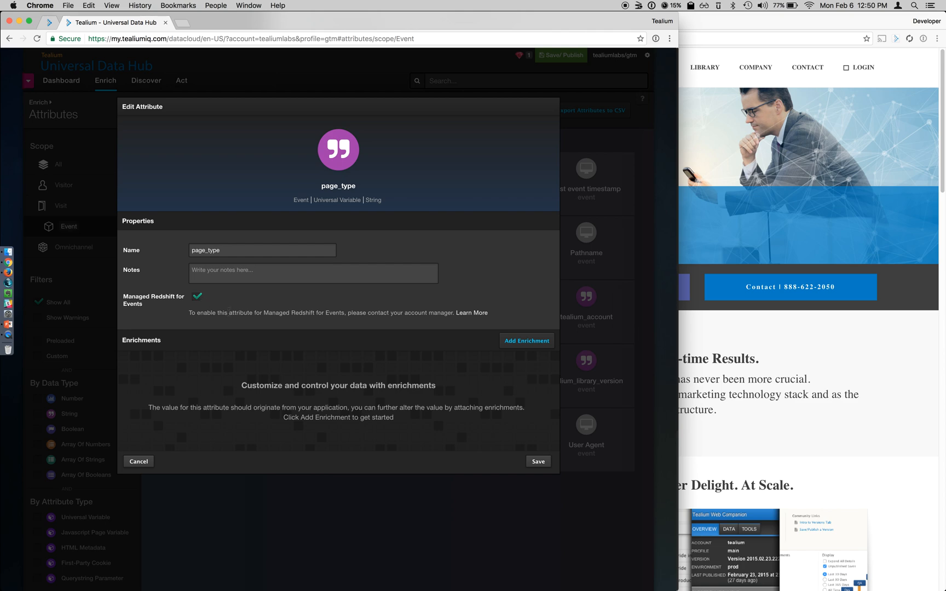
{"action": "mouse_move", "coordinate": [372, 405]}
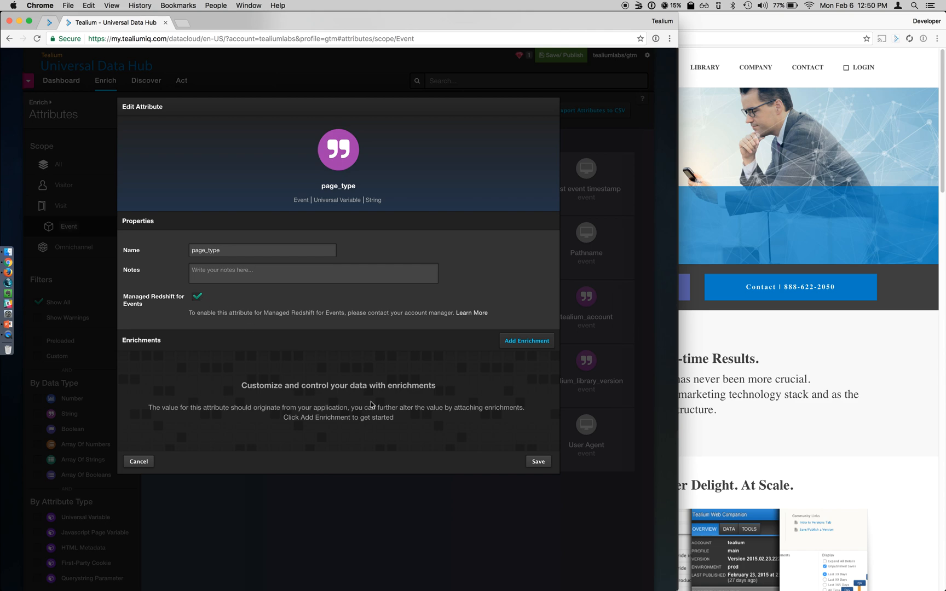